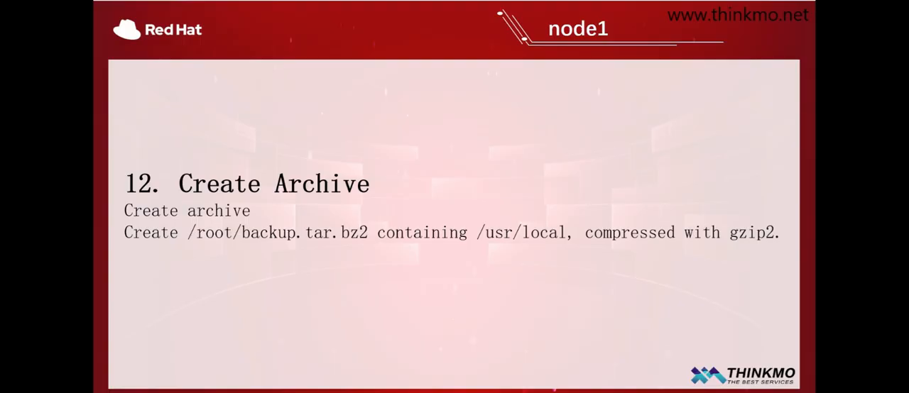
pyautogui.moveTo(477, 169)
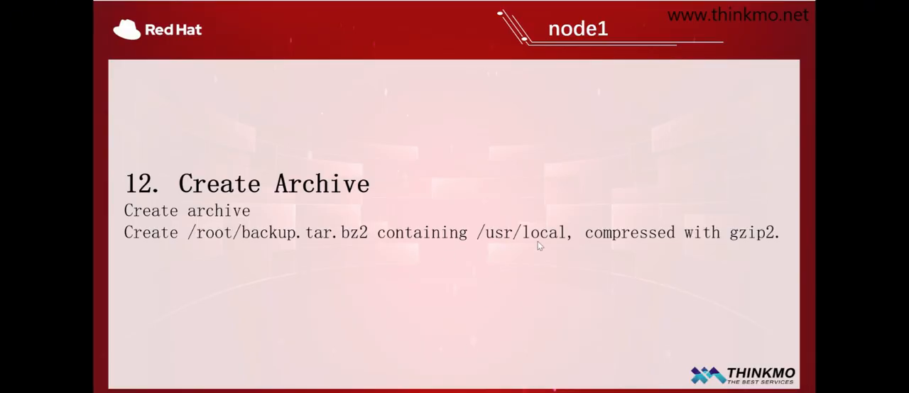
pyautogui.moveTo(742, 219)
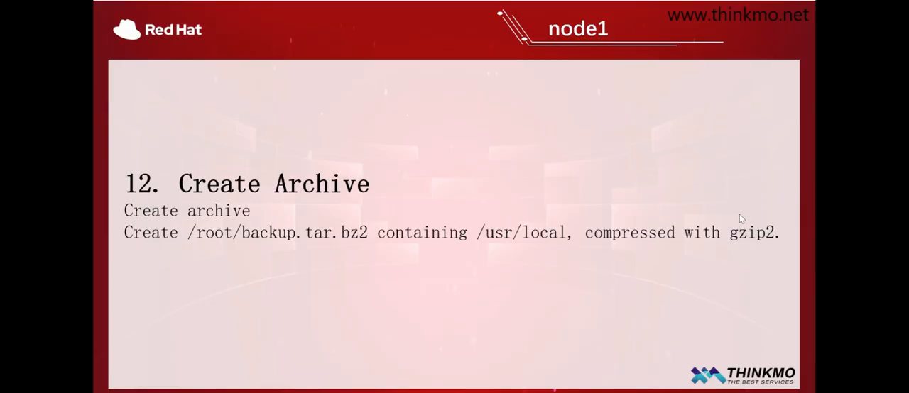
pyautogui.moveTo(716, 246)
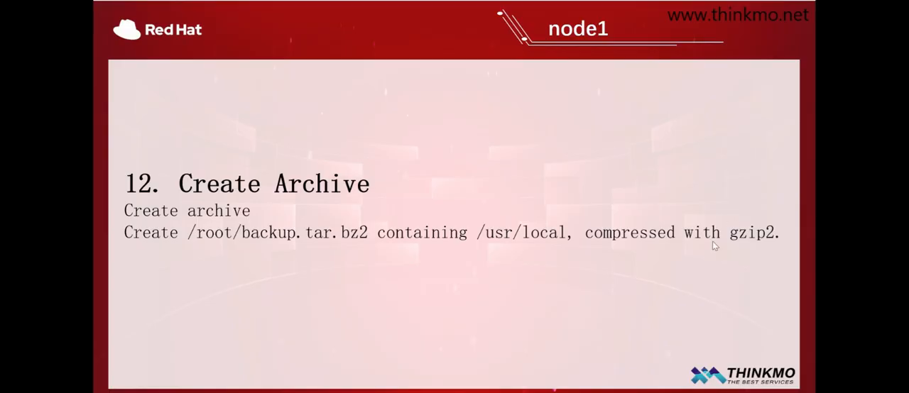
pyautogui.moveTo(352, 254)
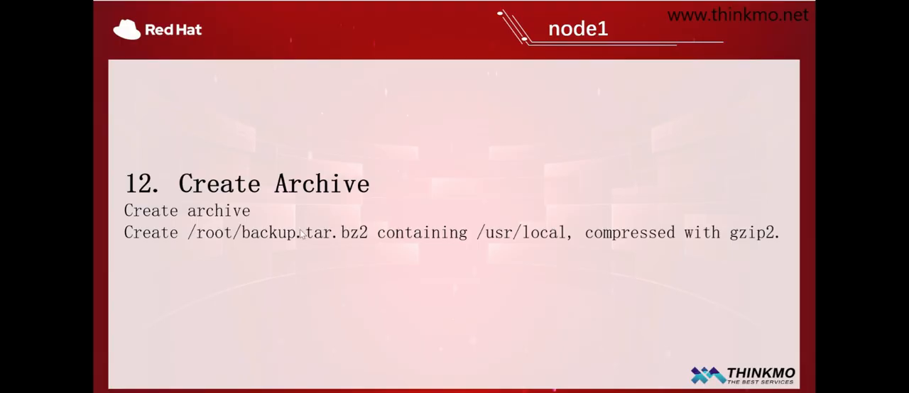
pyautogui.moveTo(568, 267)
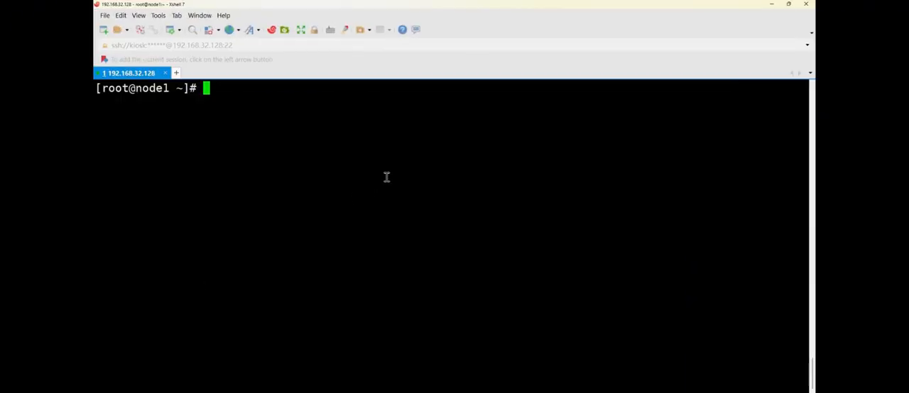
# - Enter tar -zcvf /root/backup.tar.bz2 /usr/local/ at the root prompt without running it
pyautogui.write('tar')
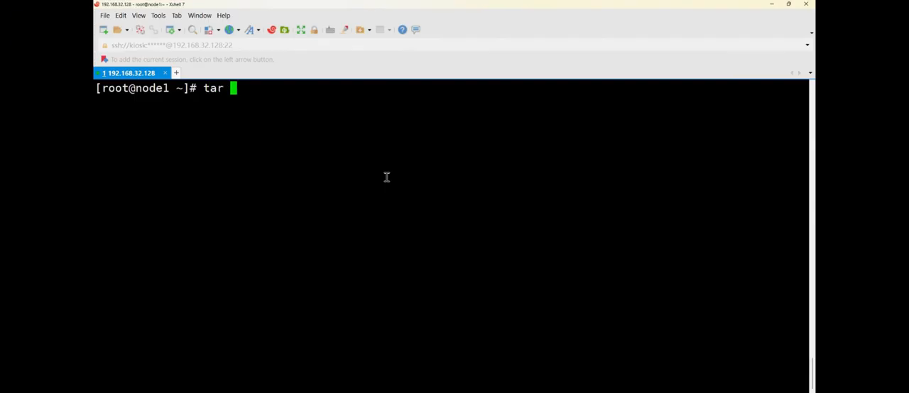
pyautogui.write('-')
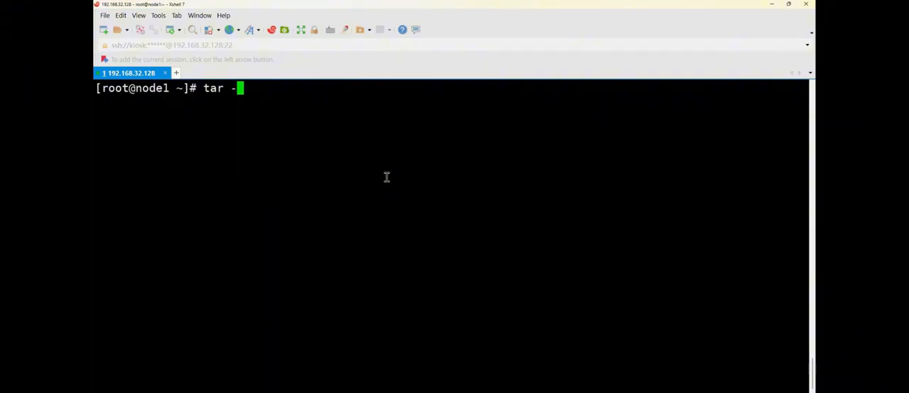
pyautogui.write('z')
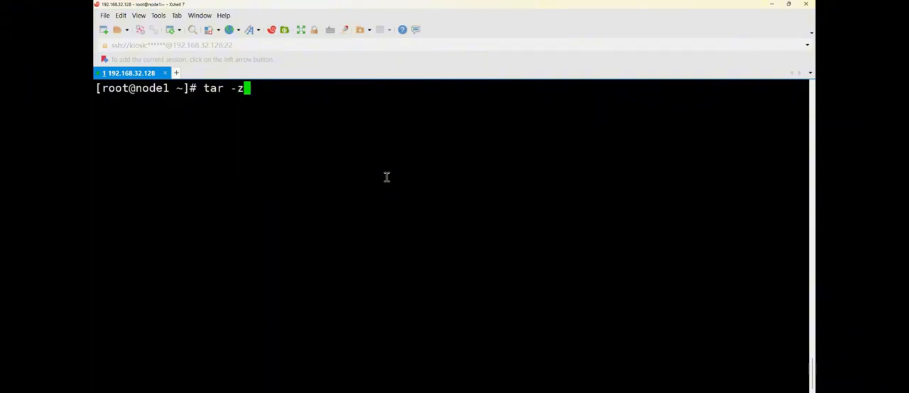
pyautogui.write('cvf')
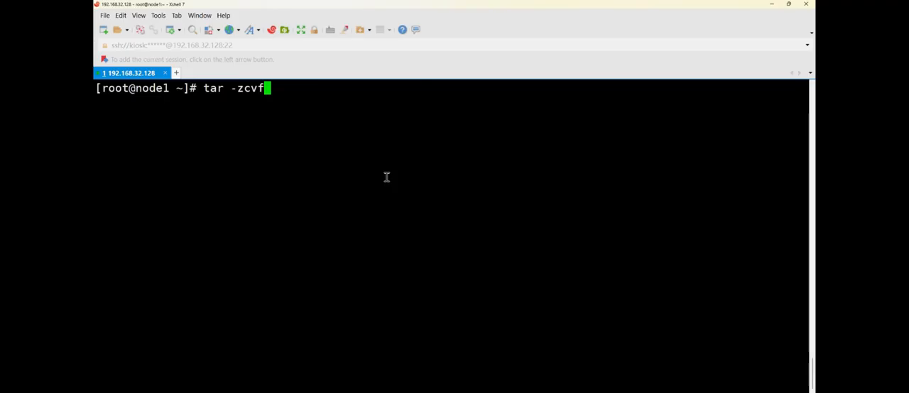
pyautogui.write('/roo')
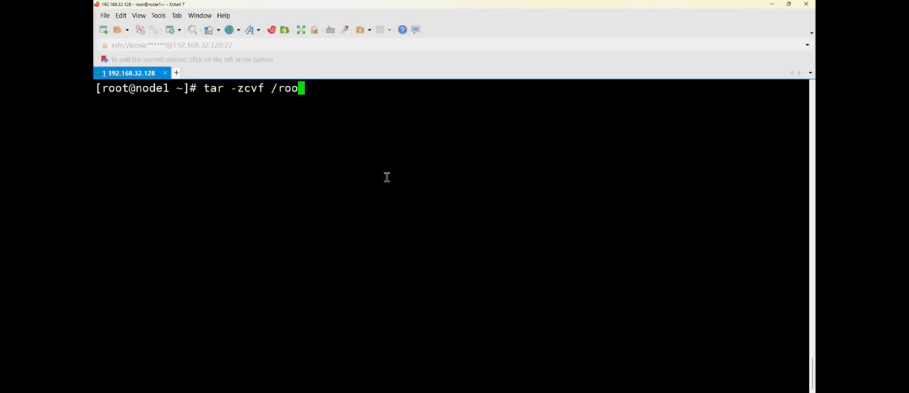
pyautogui.write('t/ba')
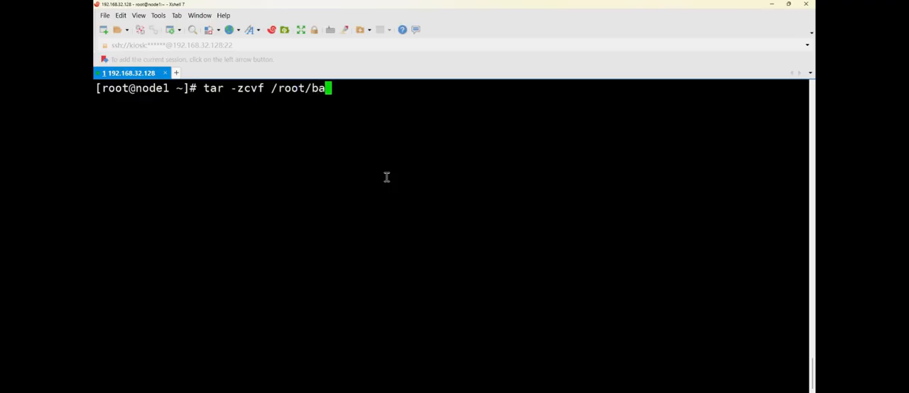
pyautogui.write('ck')
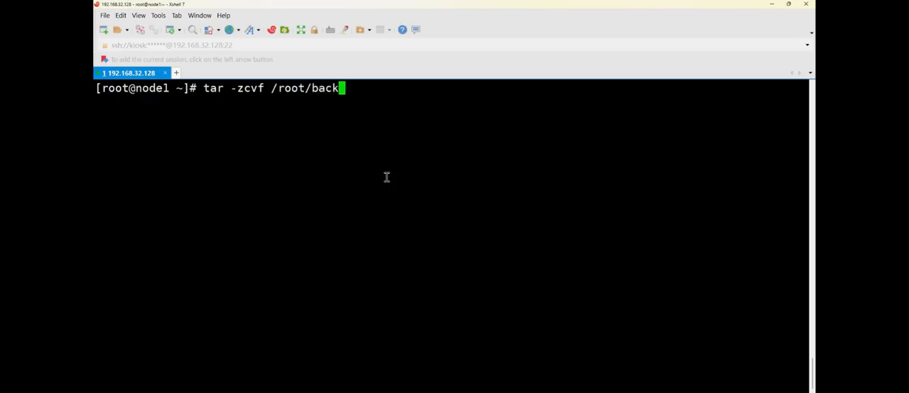
pyautogui.write('up')
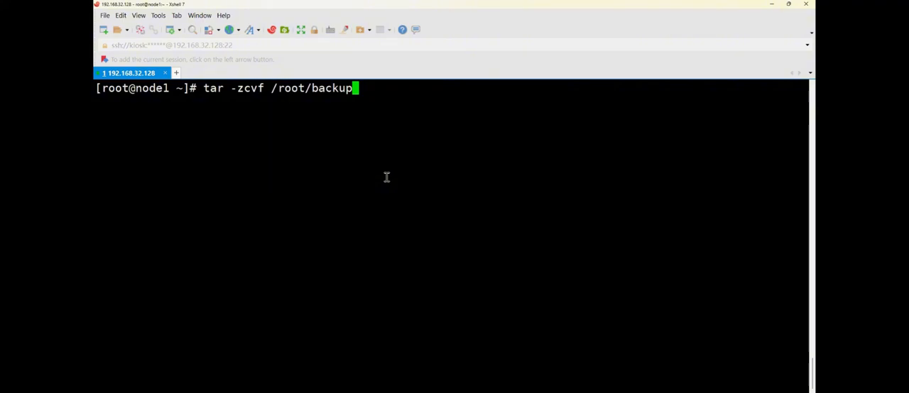
pyautogui.write('.tar.')
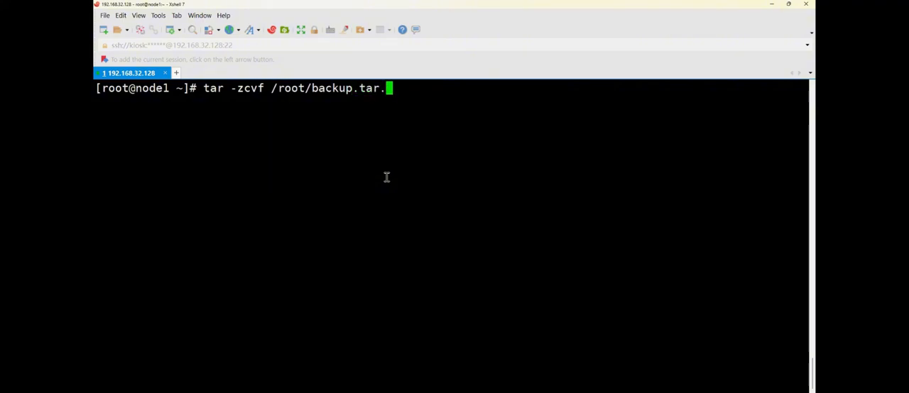
pyautogui.write('bz2')
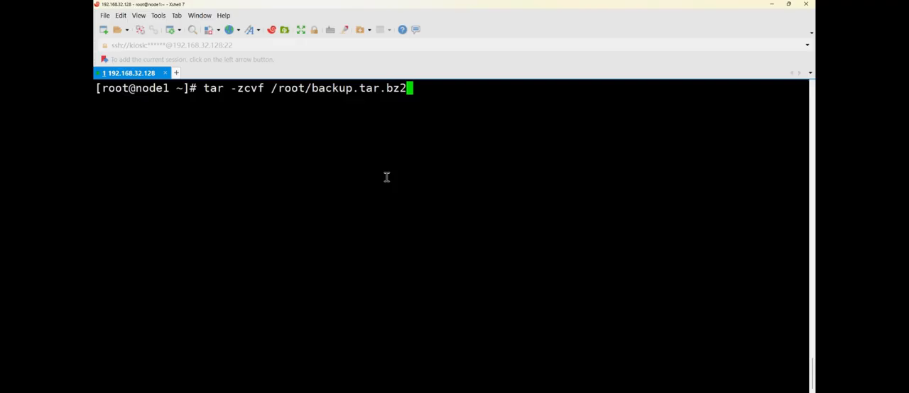
pyautogui.write('/us')
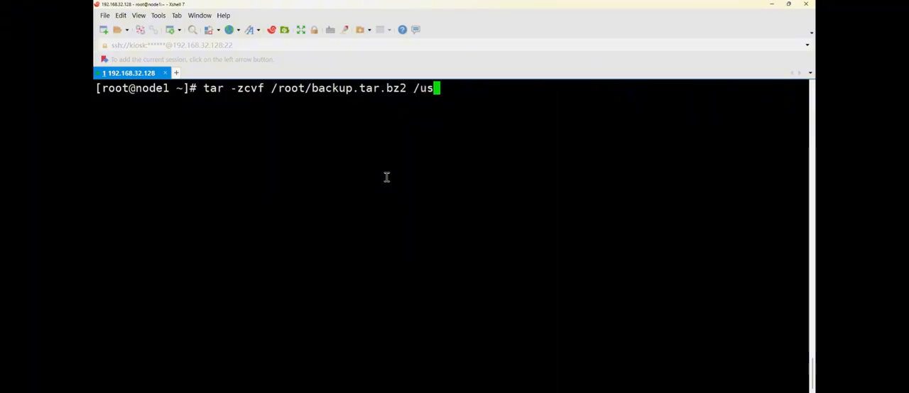
pyautogui.write('r/local/')
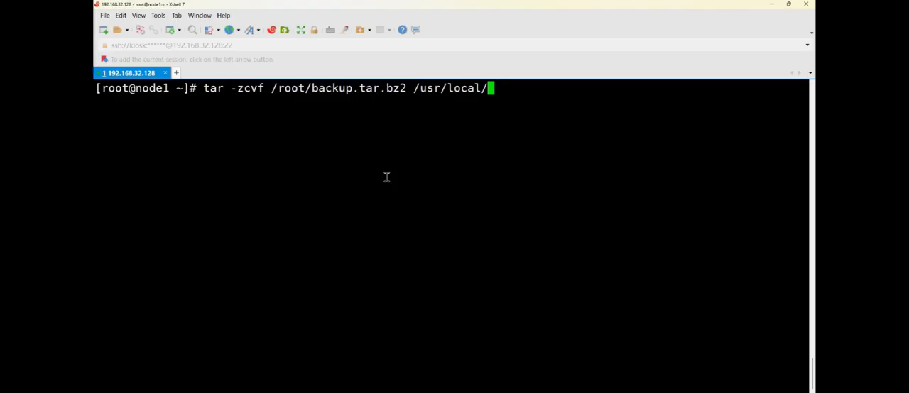
pyautogui.moveTo(320, 111)
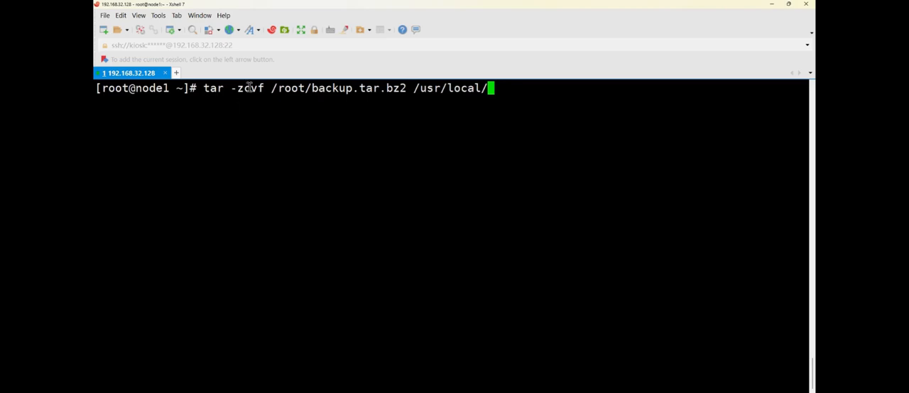
pyautogui.moveTo(250, 99)
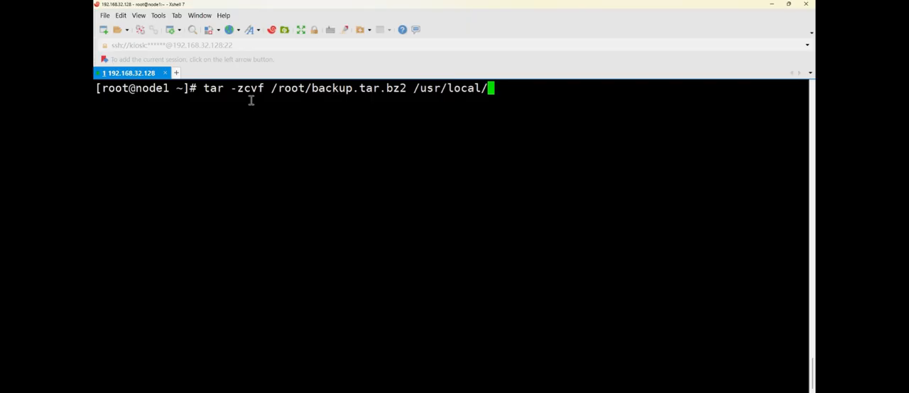
pyautogui.moveTo(336, 93)
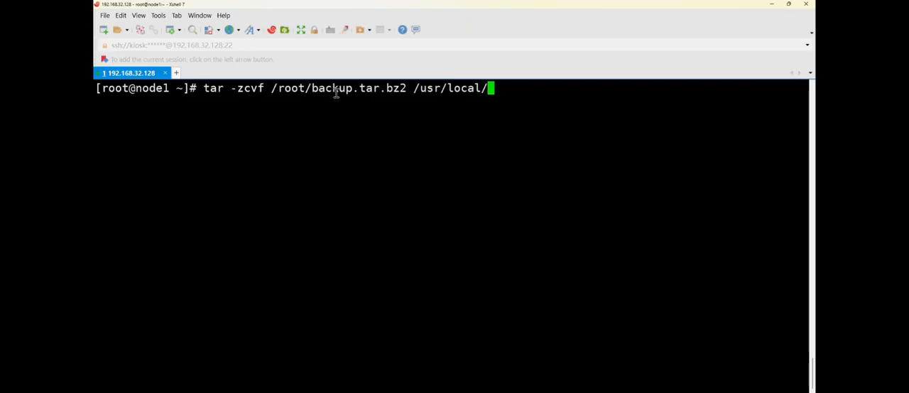
pyautogui.moveTo(378, 102)
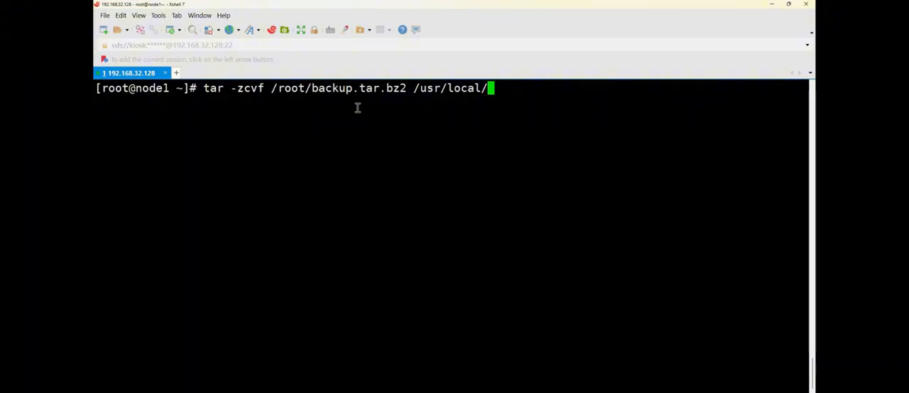
pyautogui.moveTo(231, 91)
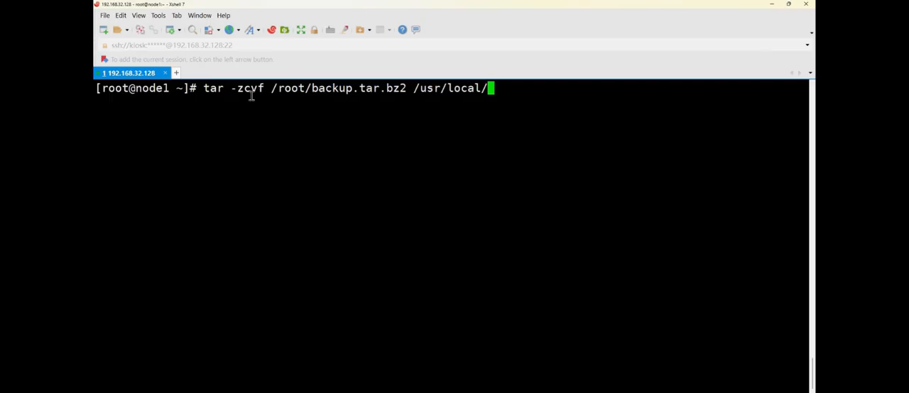
pyautogui.moveTo(395, 91)
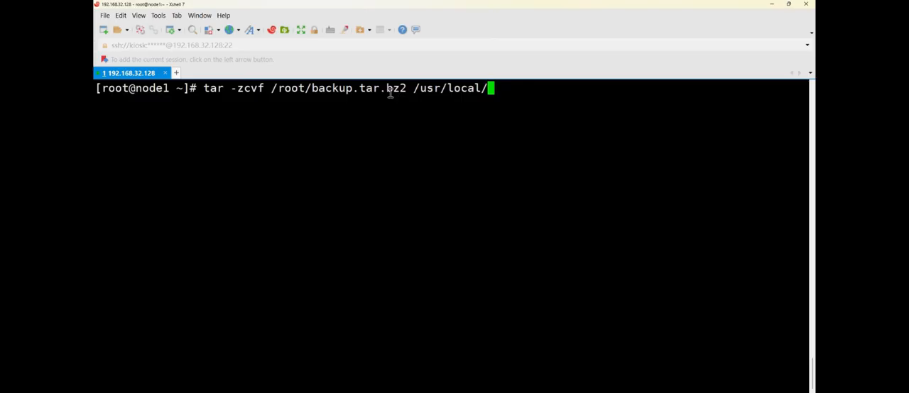
pyautogui.moveTo(241, 93)
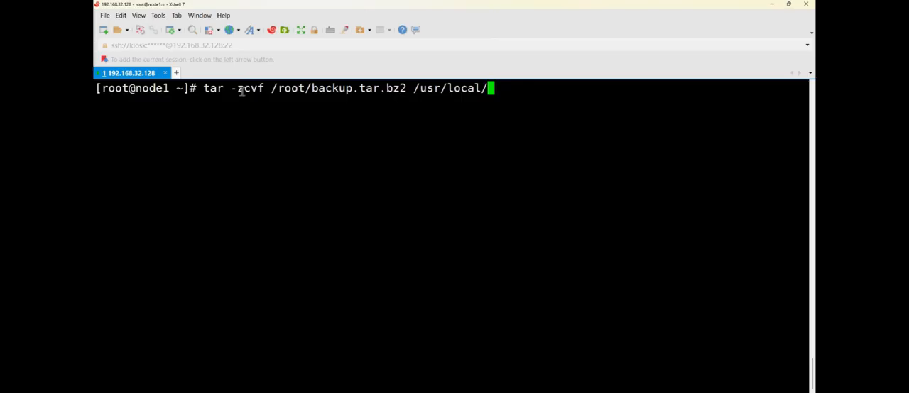
pyautogui.moveTo(251, 98)
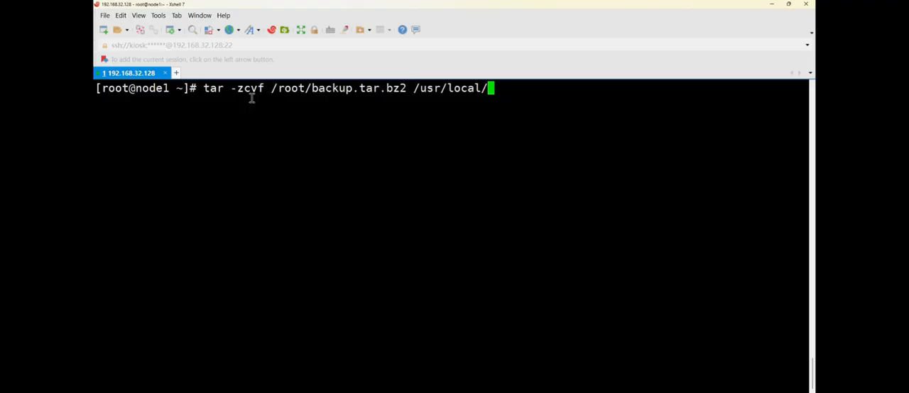
pyautogui.moveTo(331, 97)
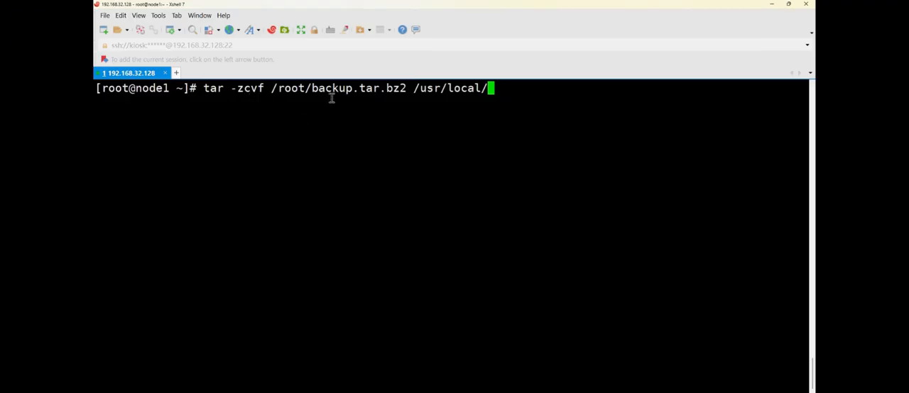
pyautogui.moveTo(226, 101)
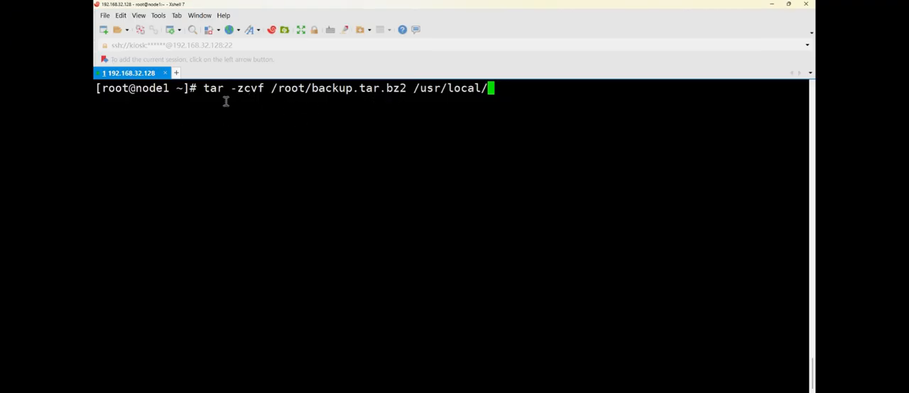
pyautogui.moveTo(240, 100)
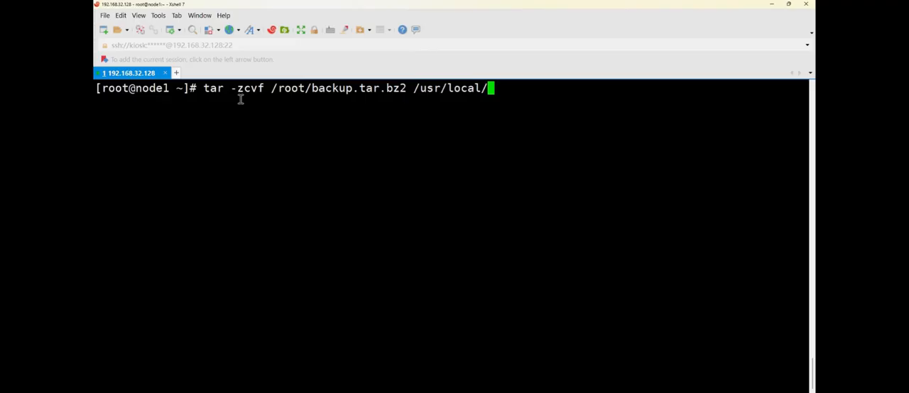
# - Run the tar command, then confirm with file /root/backup.tar.bz2 that it reports gzip compressed data
pyautogui.press('Return')
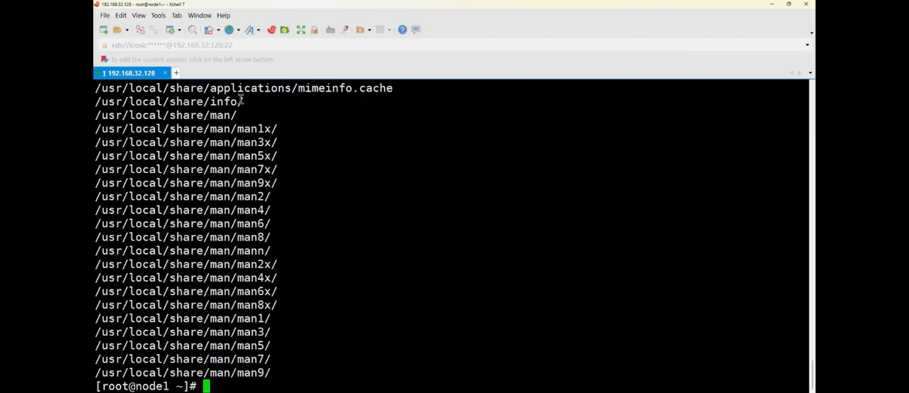
pyautogui.write('file /')
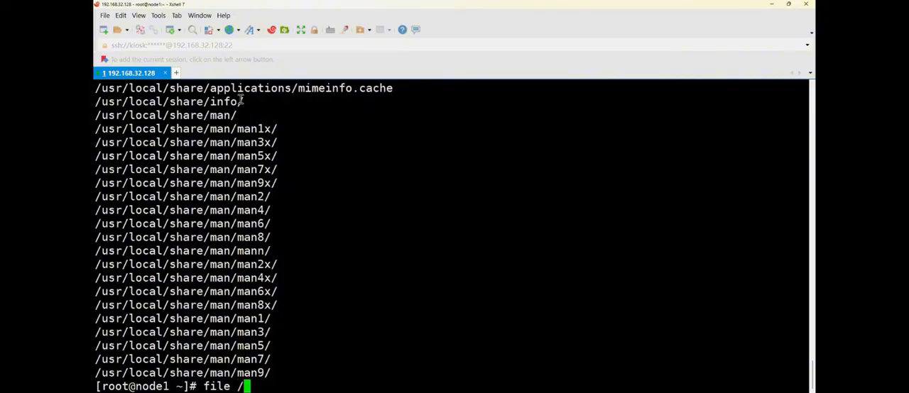
pyautogui.write('root/ba')
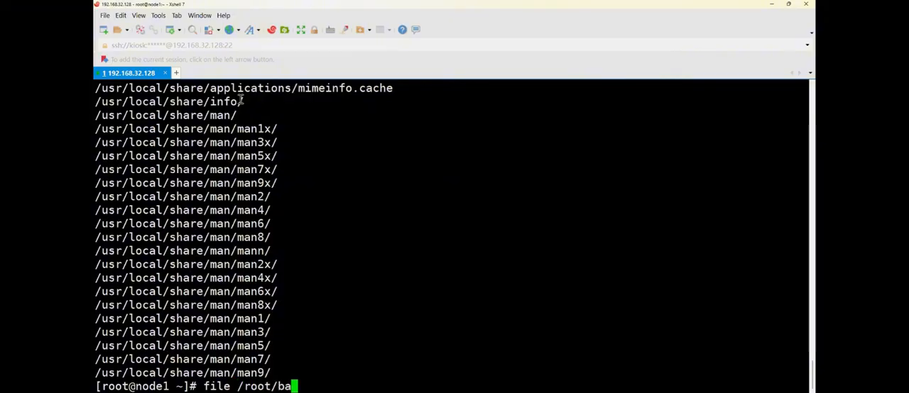
pyautogui.press('Return')
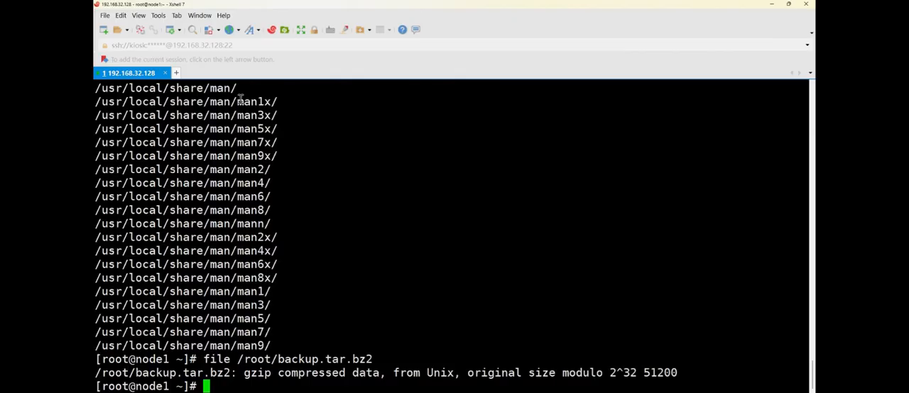
pyautogui.moveTo(451, 247)
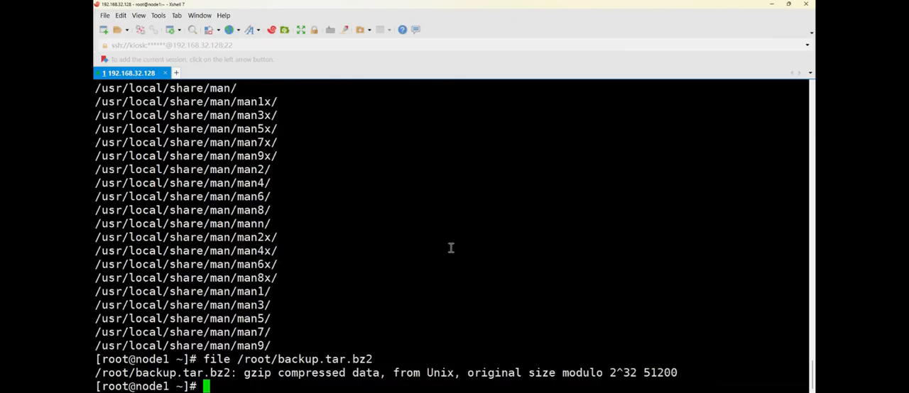
pyautogui.doubleClick(259, 372)
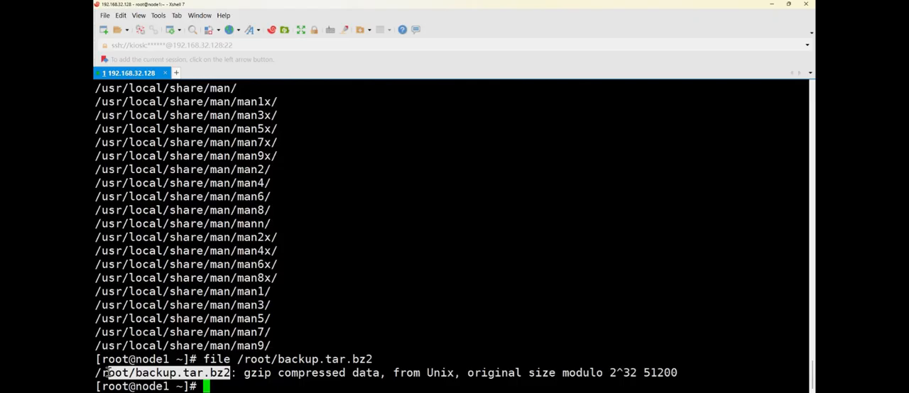
pyautogui.moveTo(387, 297)
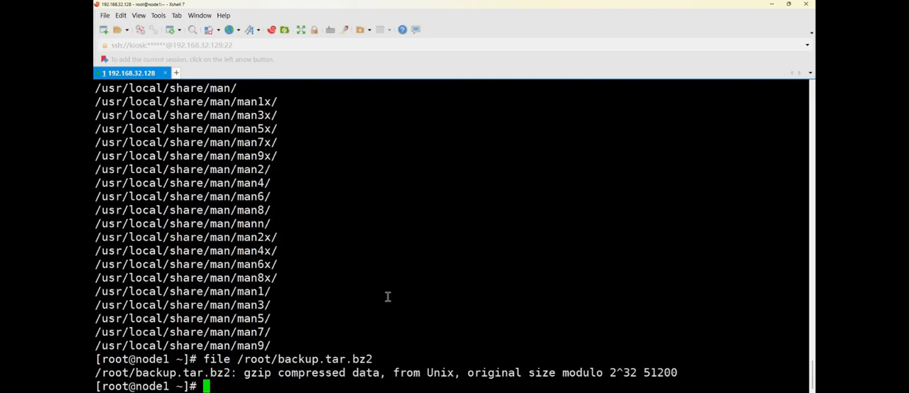